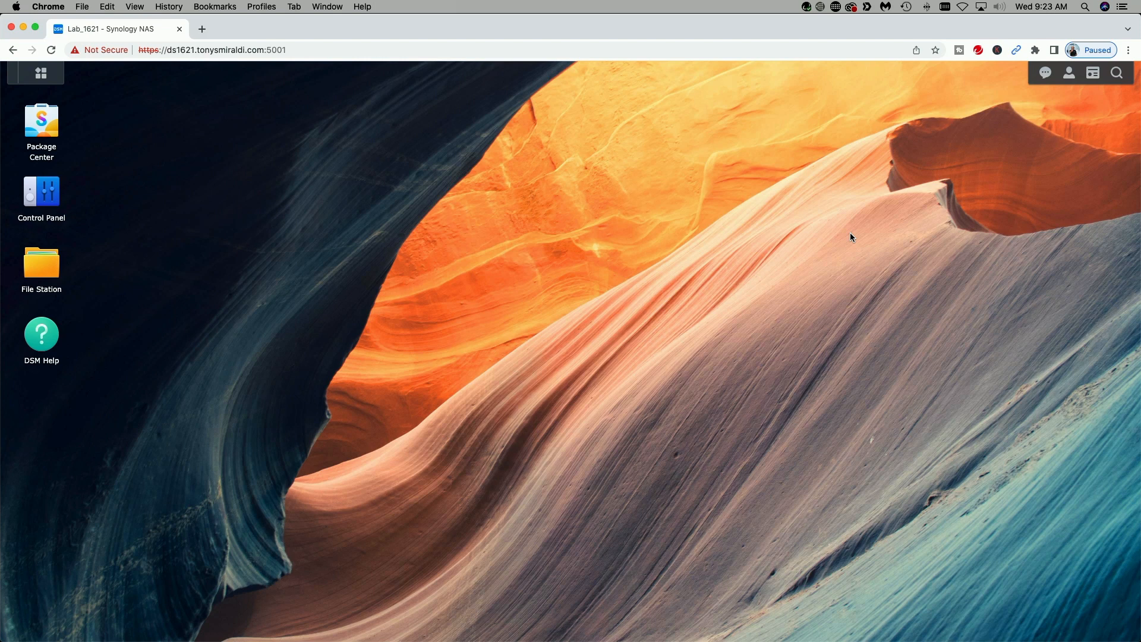
mouse_move(41, 195)
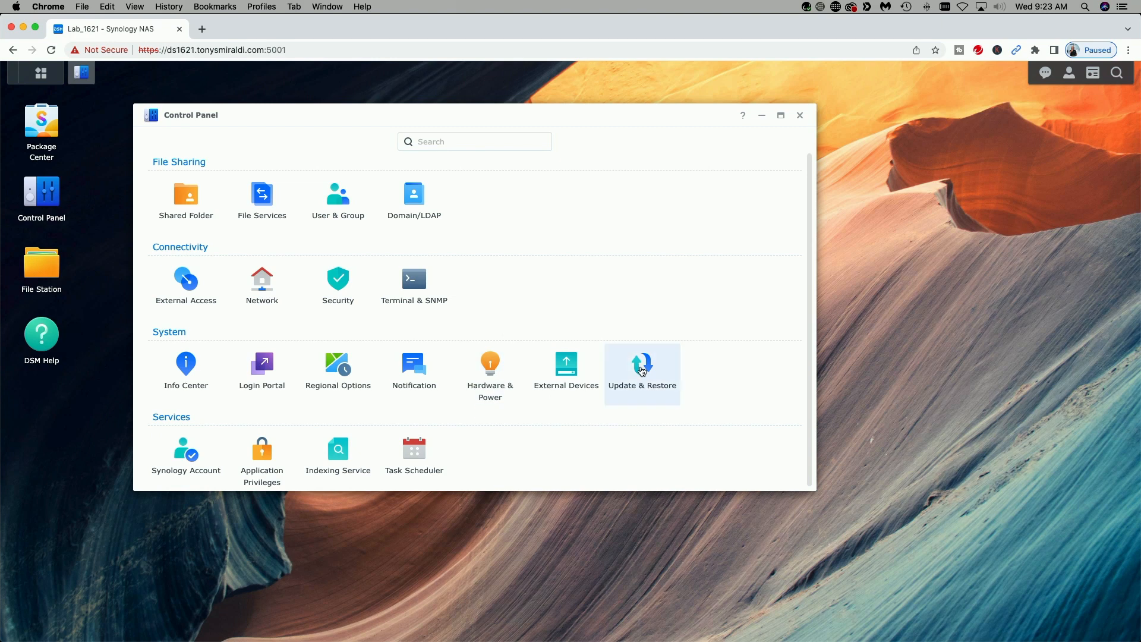
View the DSM Update tab showing DS1621+ on DSM 7.1-42661 Update 4 is up to date.
click(642, 368)
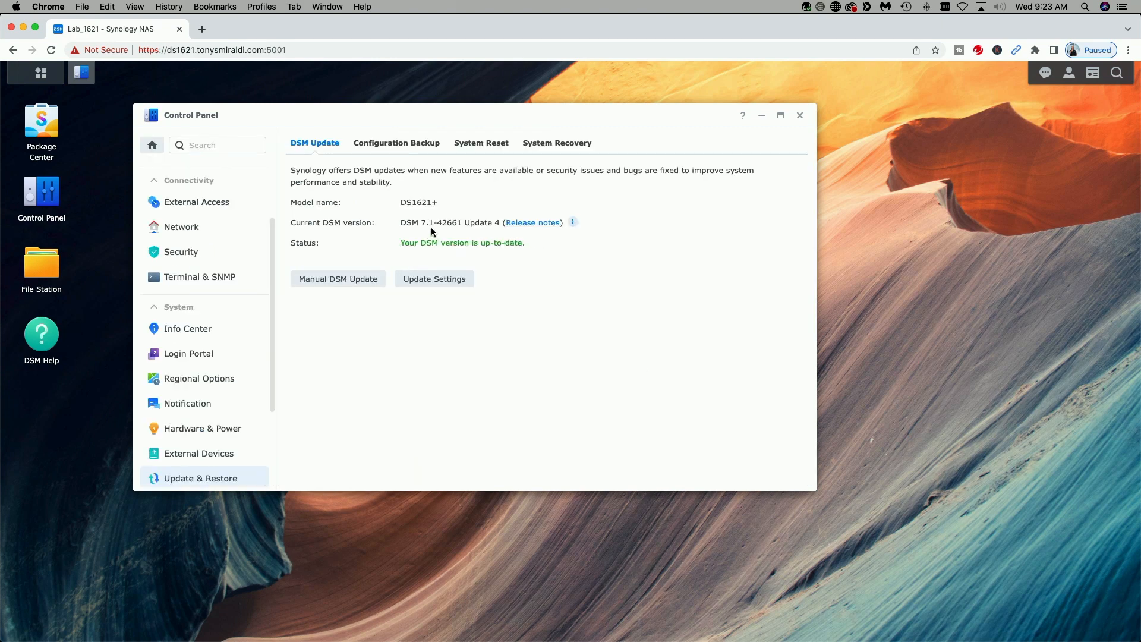
mouse_move(453, 232)
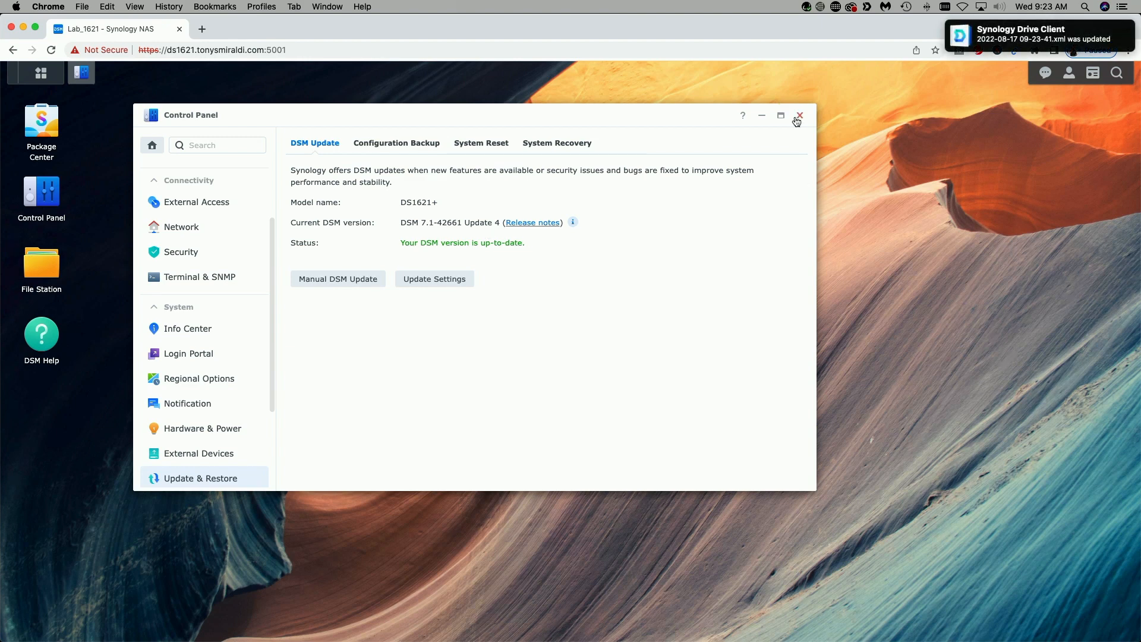
Close Control Panel and open the top-right user account menu.
click(799, 115)
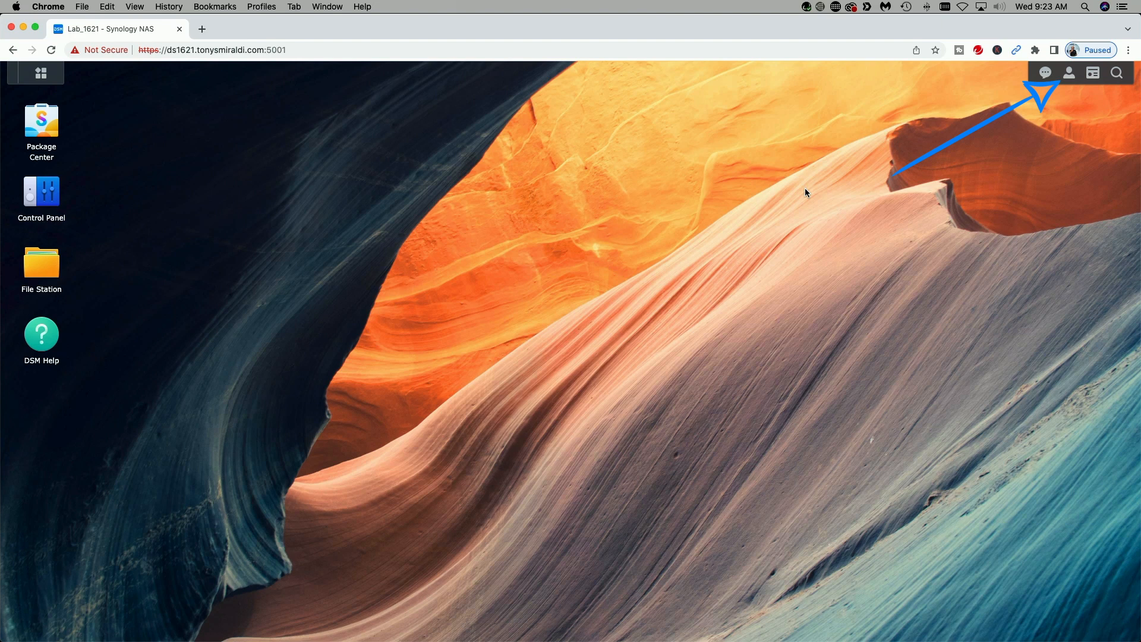
mouse_move(1071, 86)
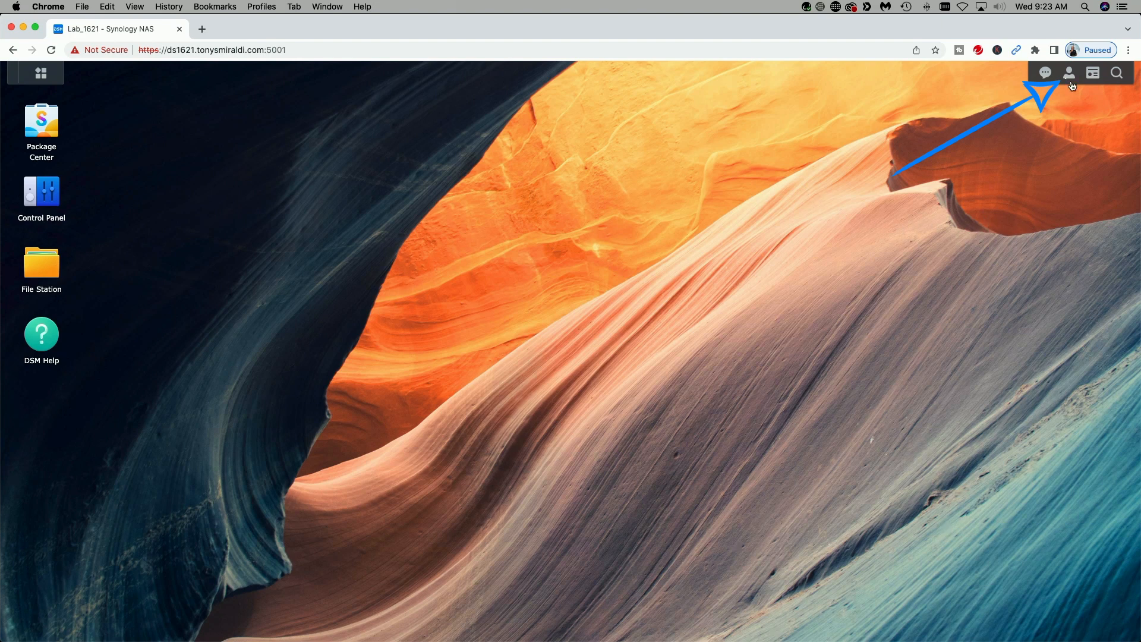
click(1068, 72)
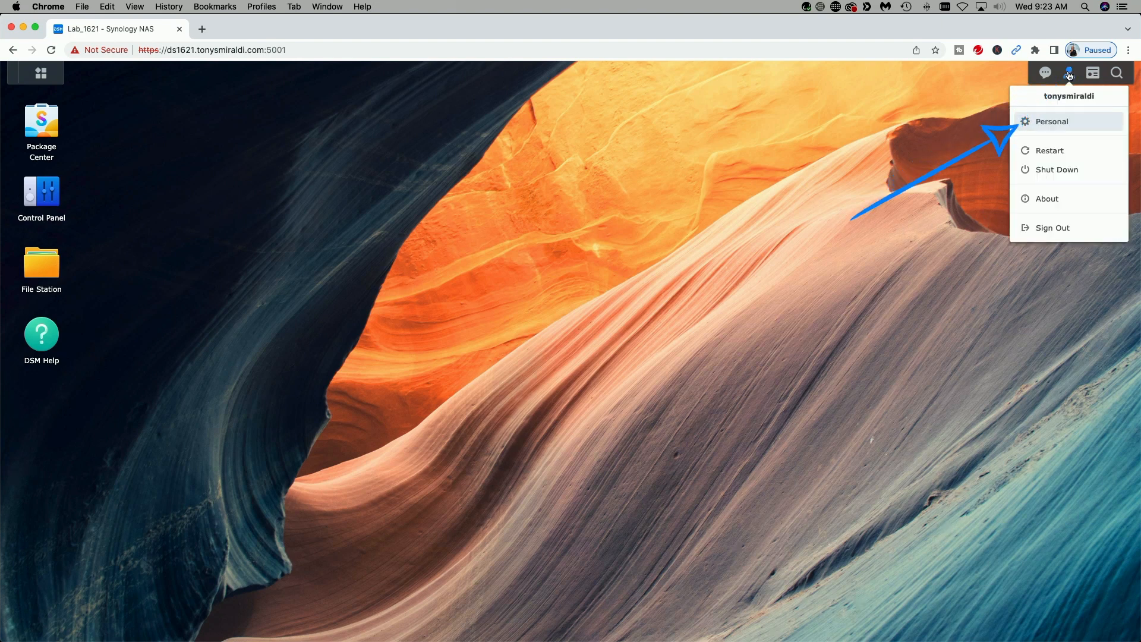
Open Personal settings and scroll to the passwordless sign-in and 2-factor options.
click(1051, 121)
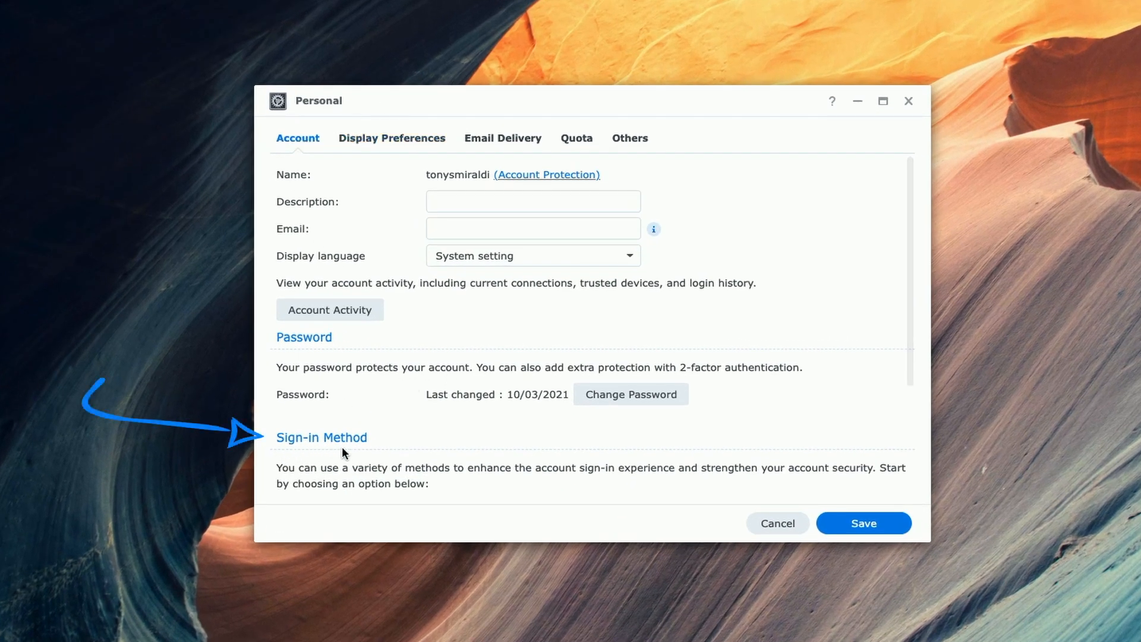
scroll(down, 3)
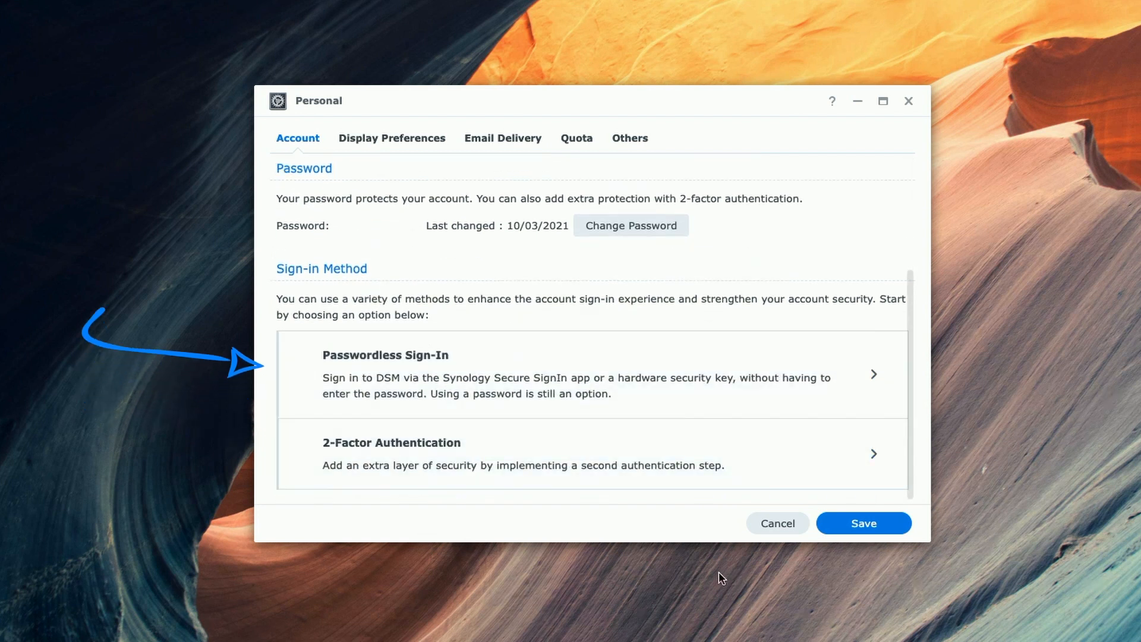
mouse_move(581, 555)
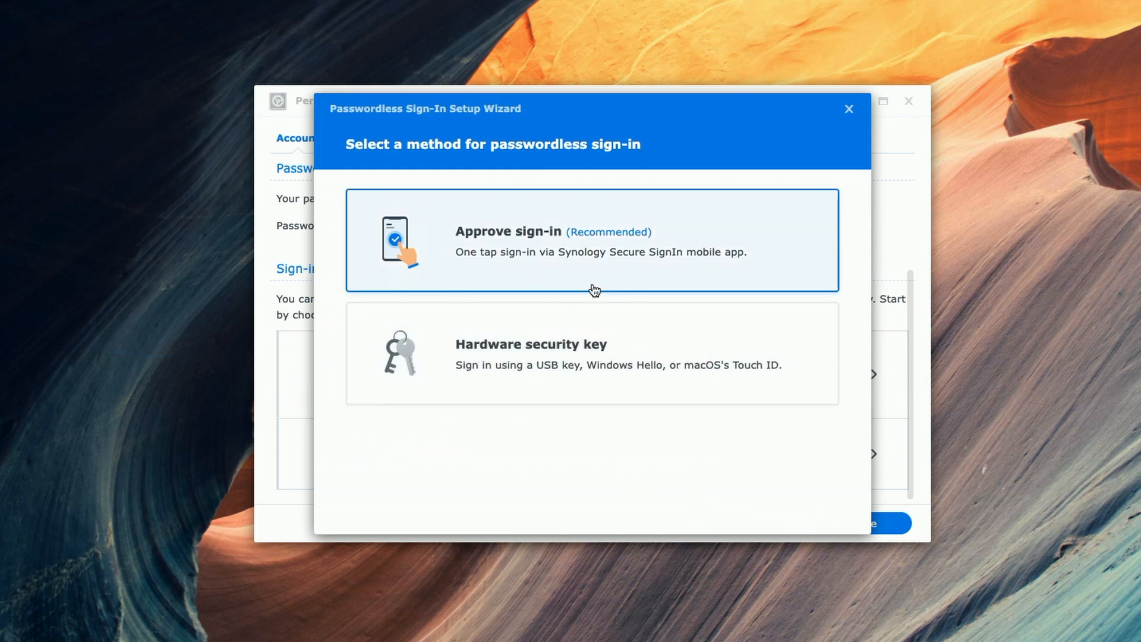
mouse_move(627, 274)
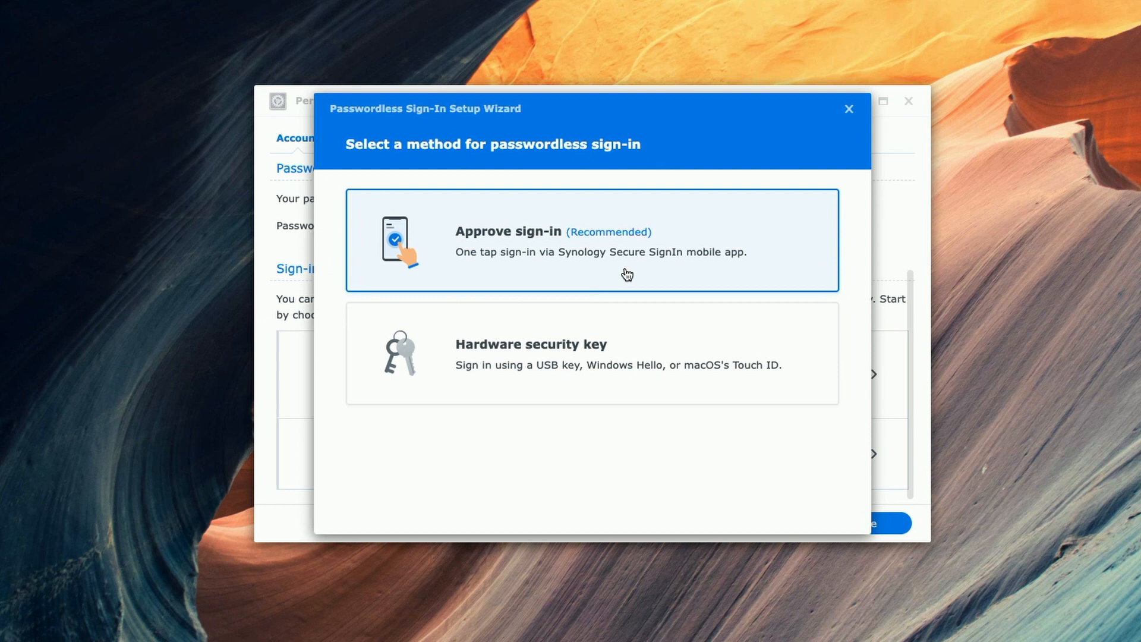
Pick hardware security key sign-in and confirm identity with the DSM account password.
click(593, 353)
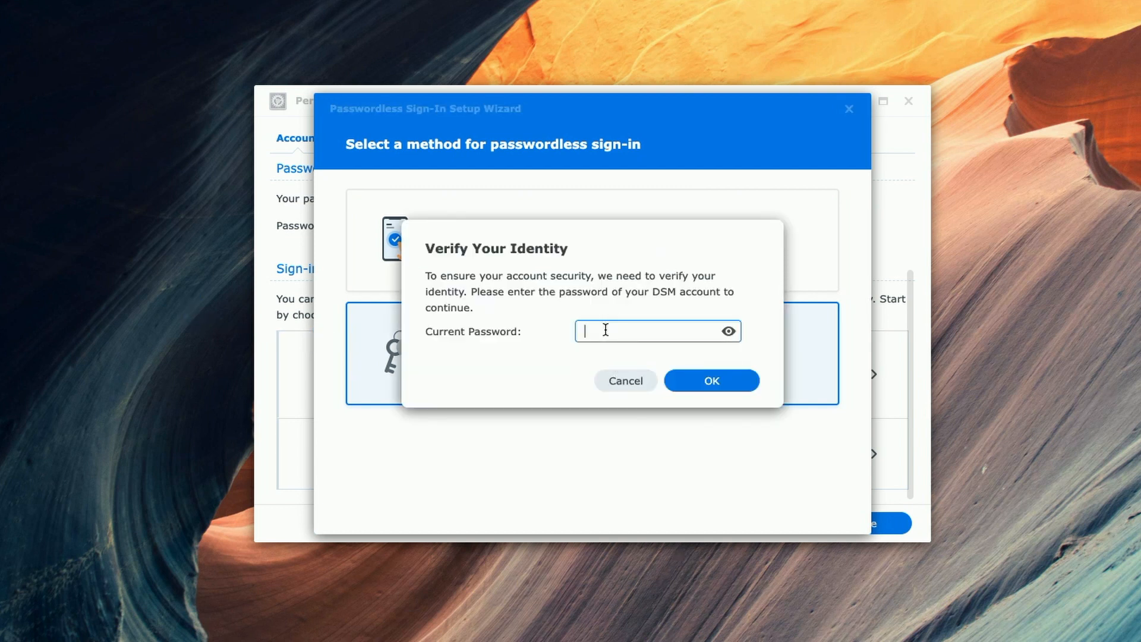
text(•)
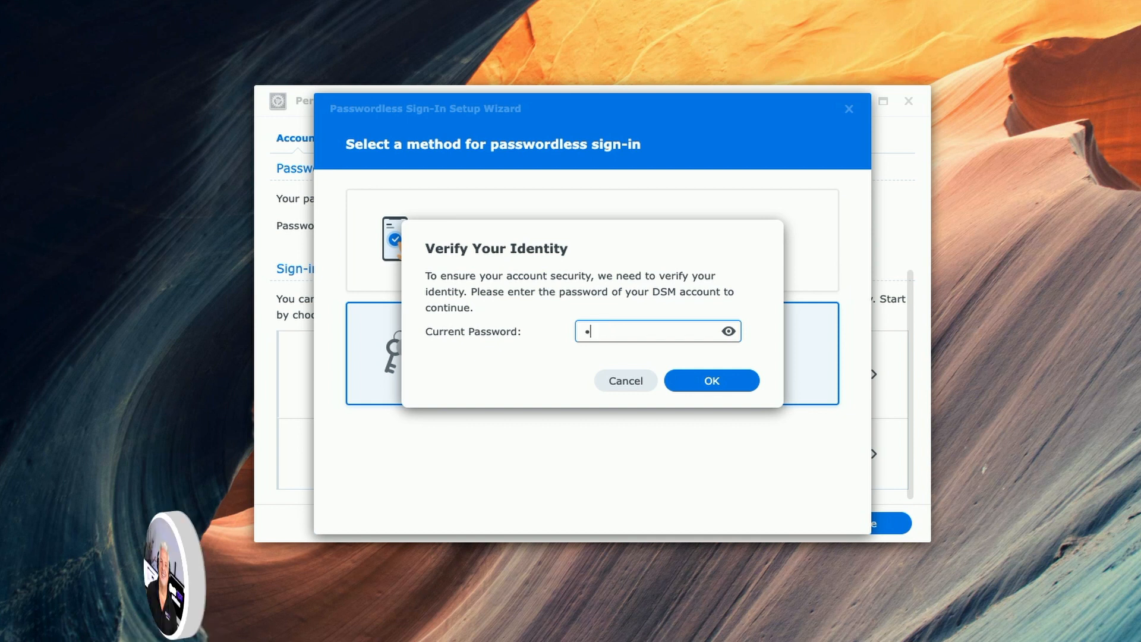
text(password)
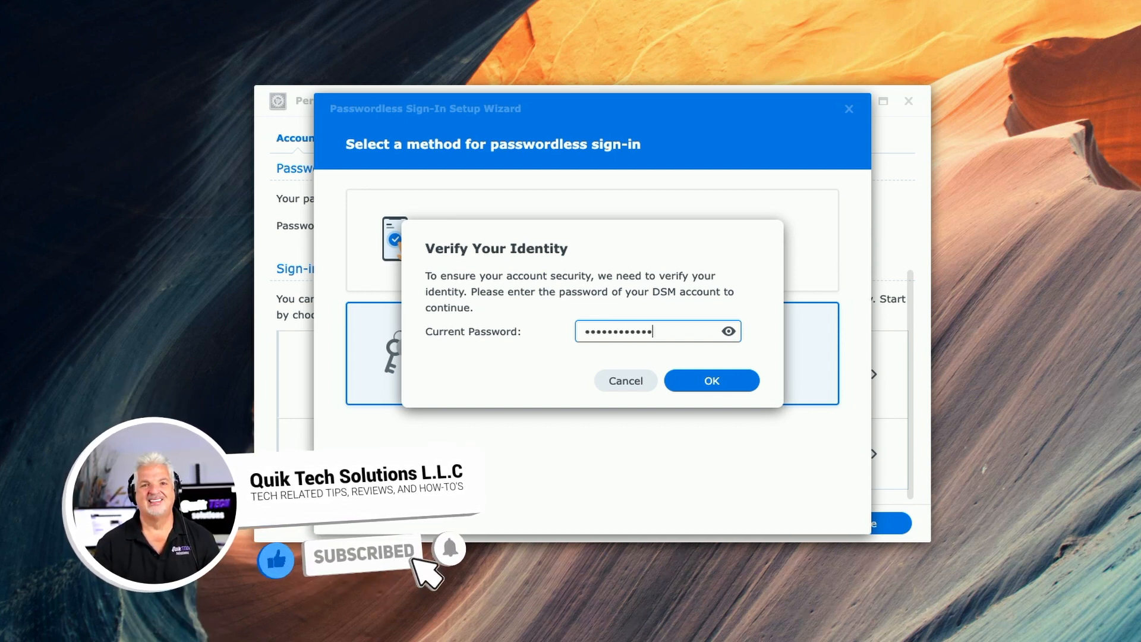
click(711, 380)
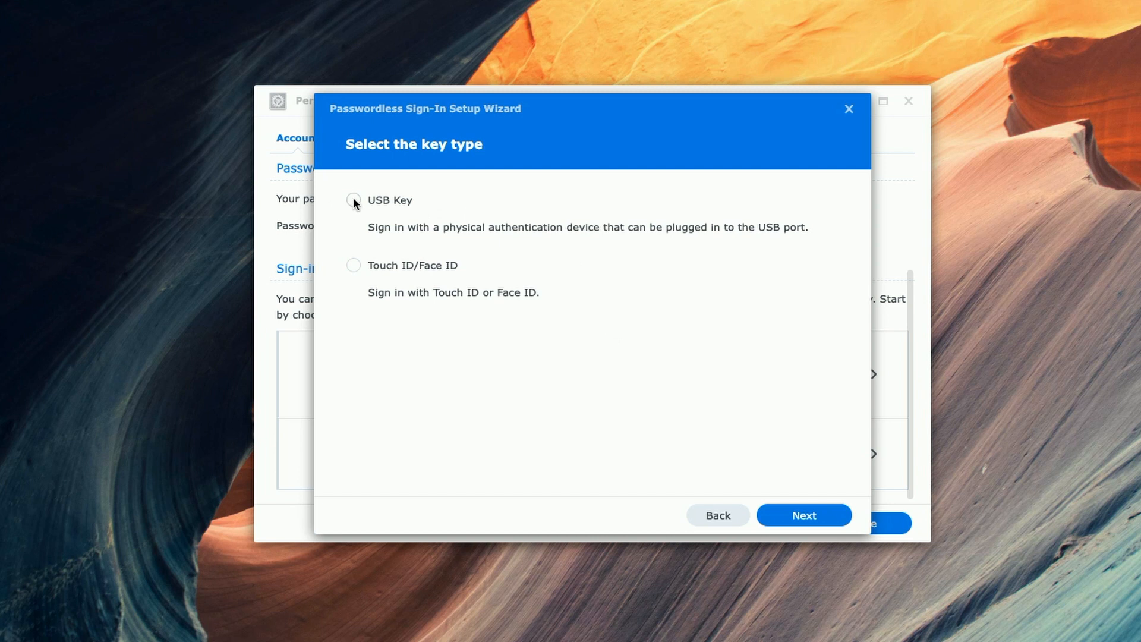
Register a USB Key as the security key, allowing Chrome to read its model.
click(804, 515)
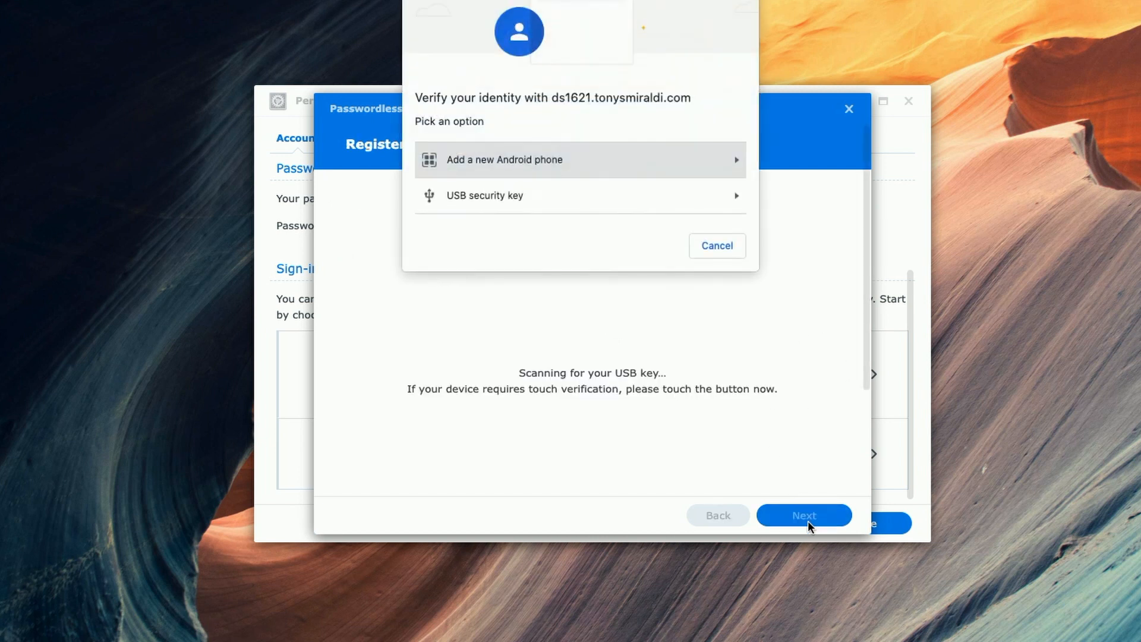
mouse_move(792, 525)
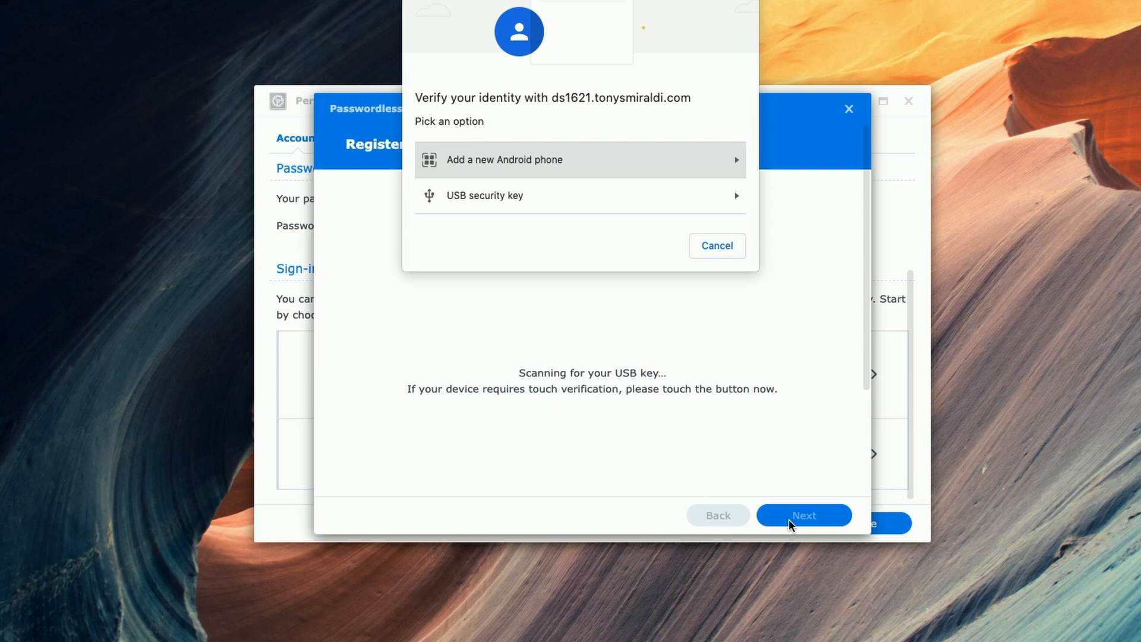
mouse_move(821, 534)
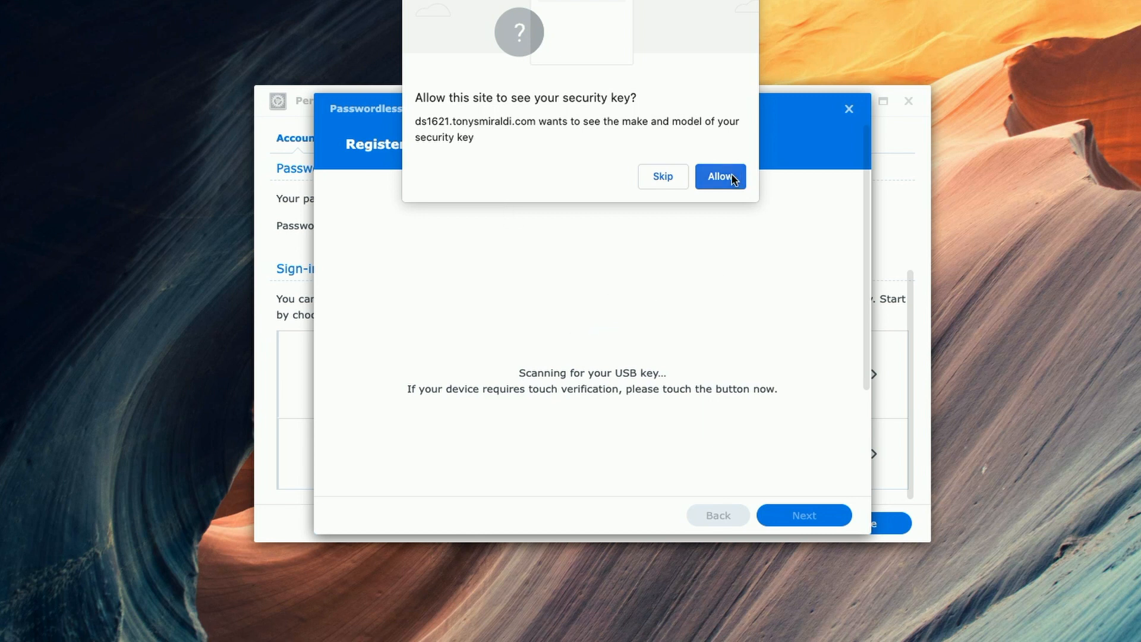
click(720, 176)
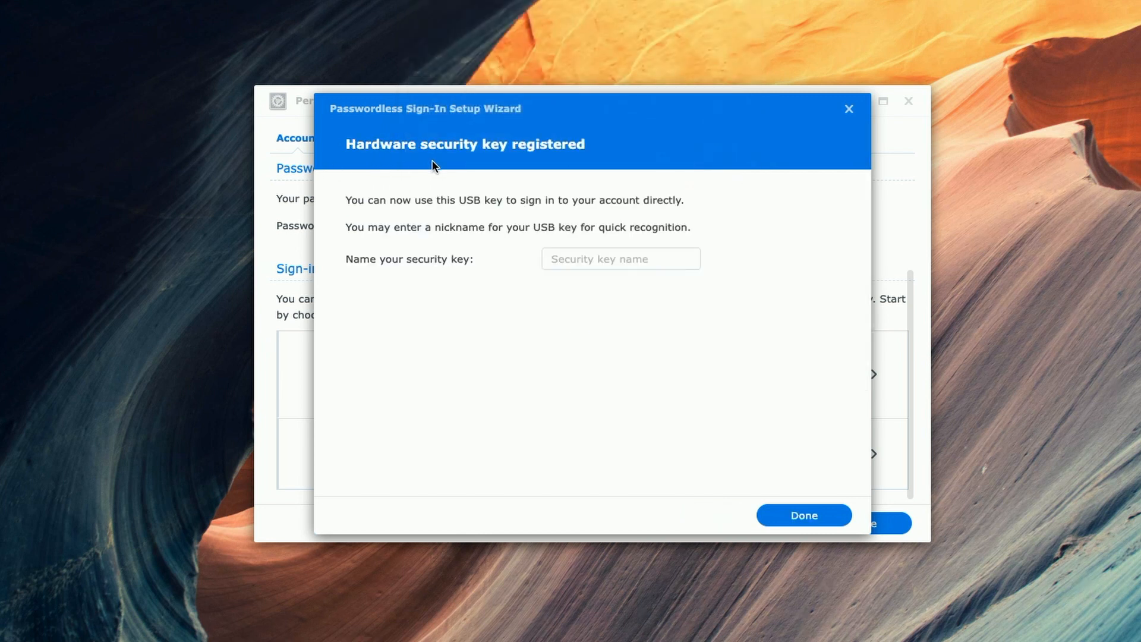
mouse_move(467, 160)
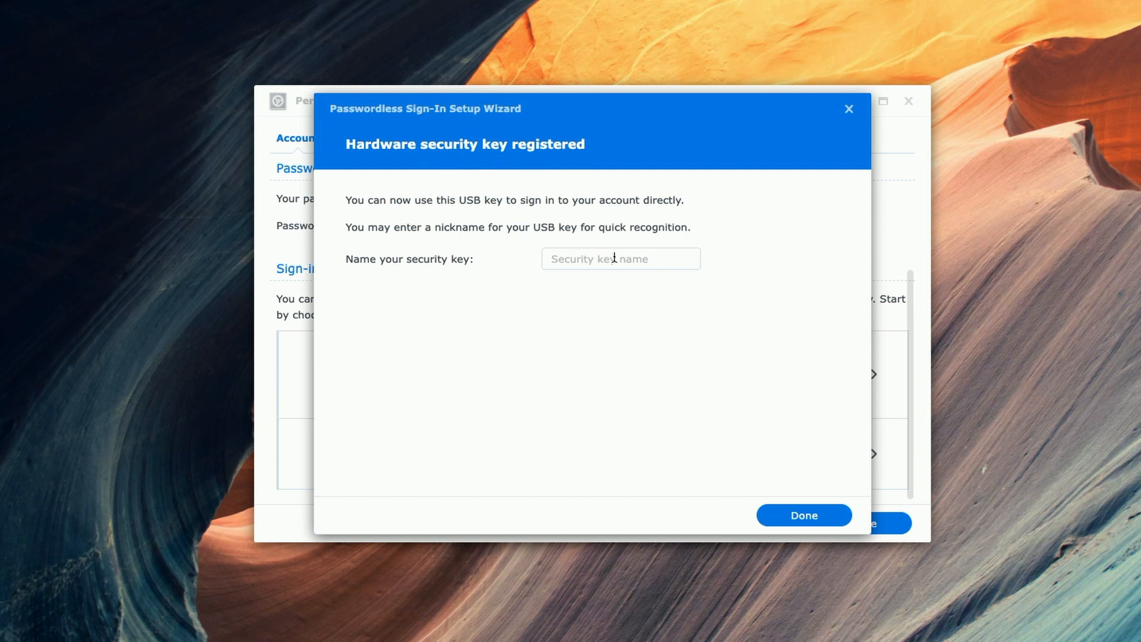
Nickname the key 'Yubikey Desktop', finish setup, and sign out from the user menu.
click(620, 259)
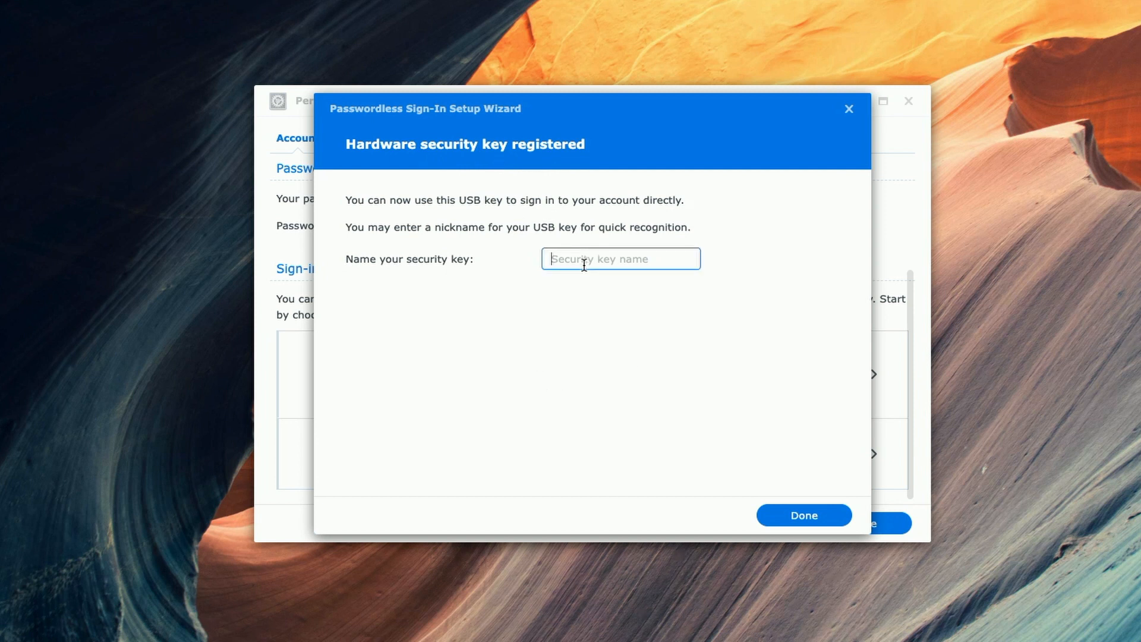
text(Y)
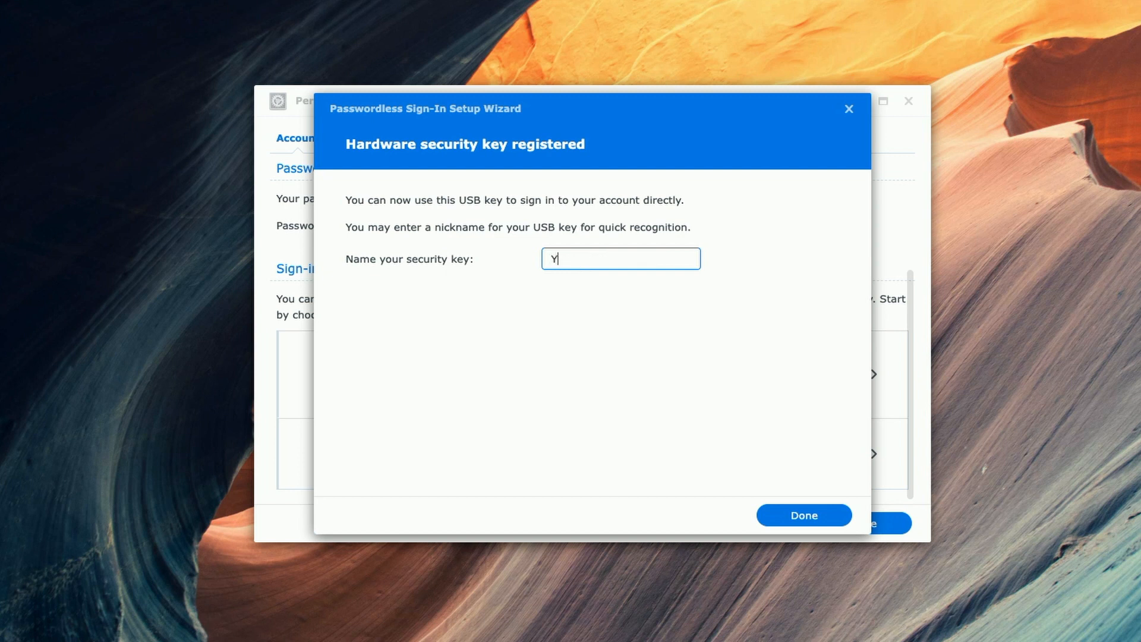
text(ubikey)
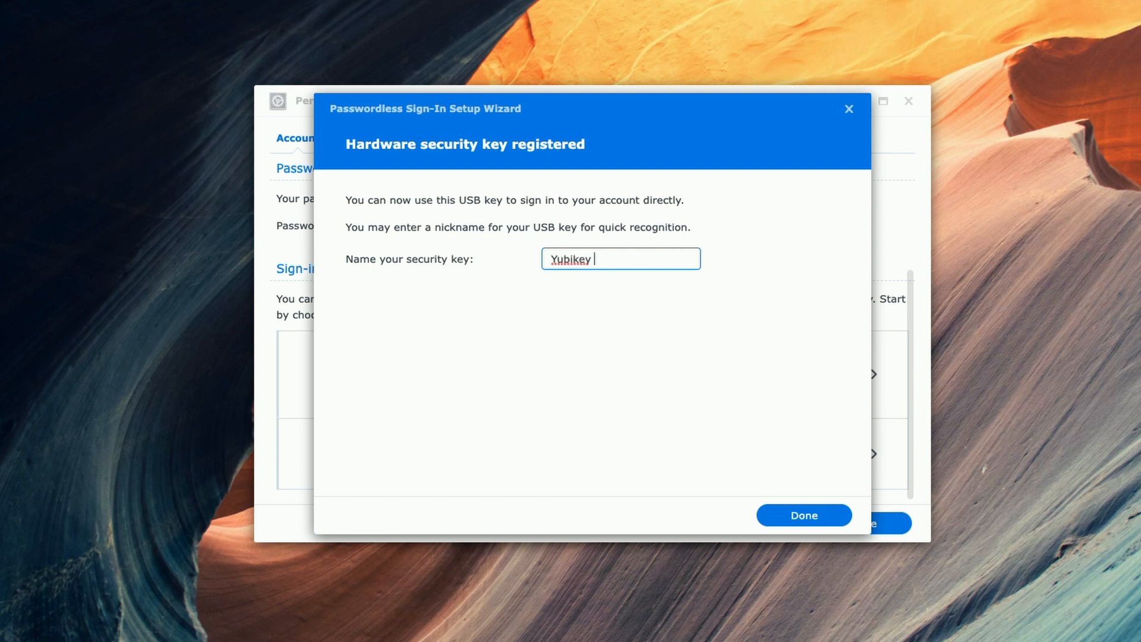
text(Desktop)
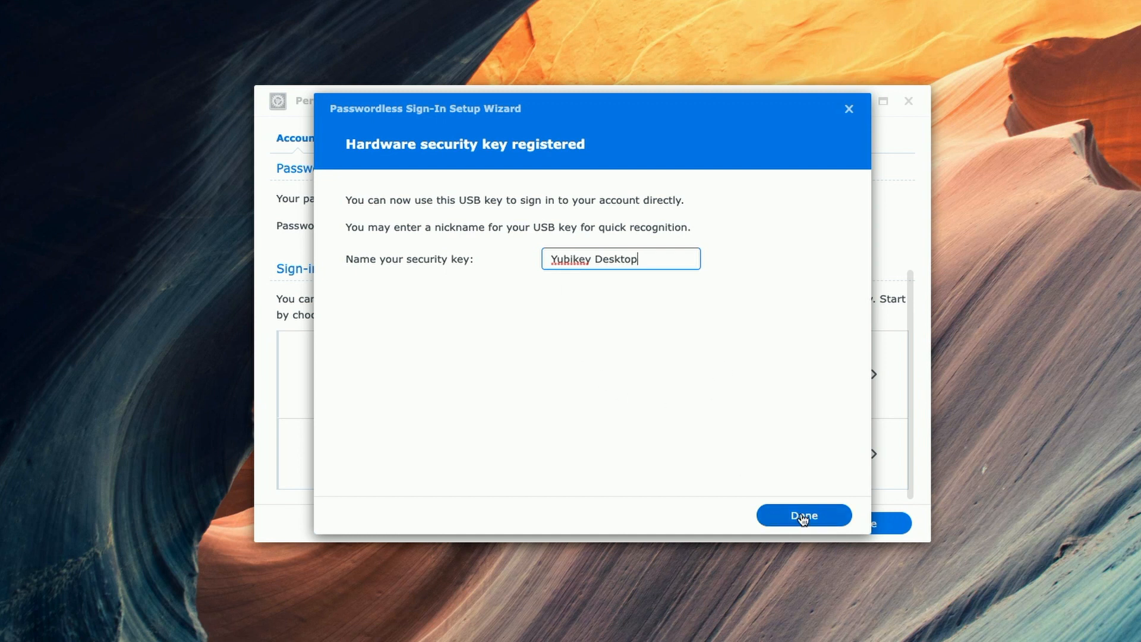
click(803, 516)
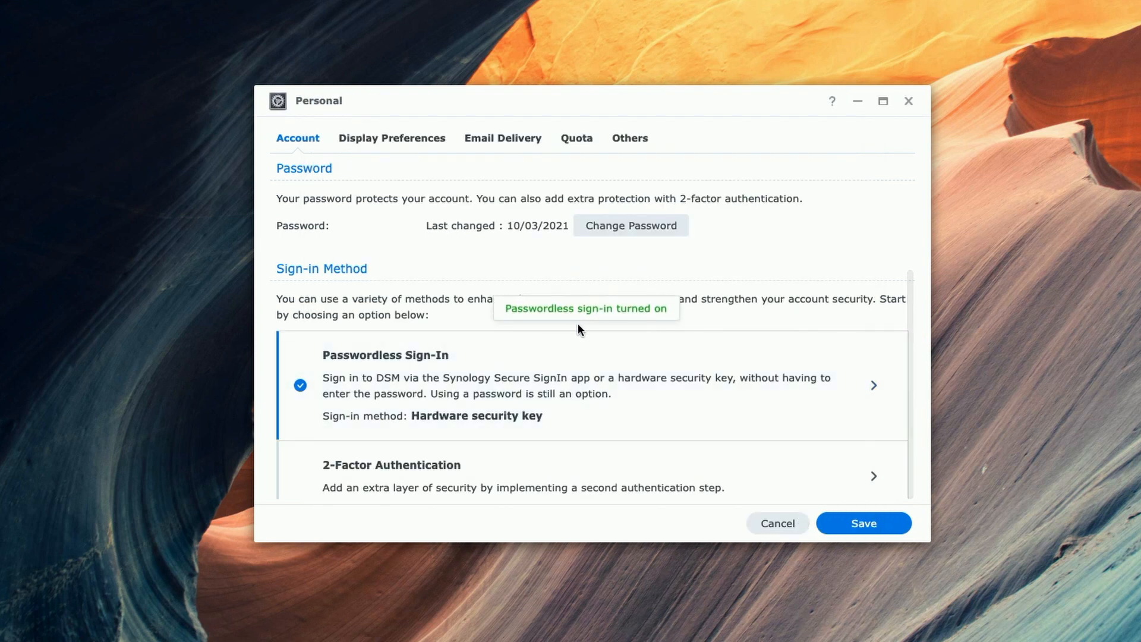
mouse_move(698, 346)
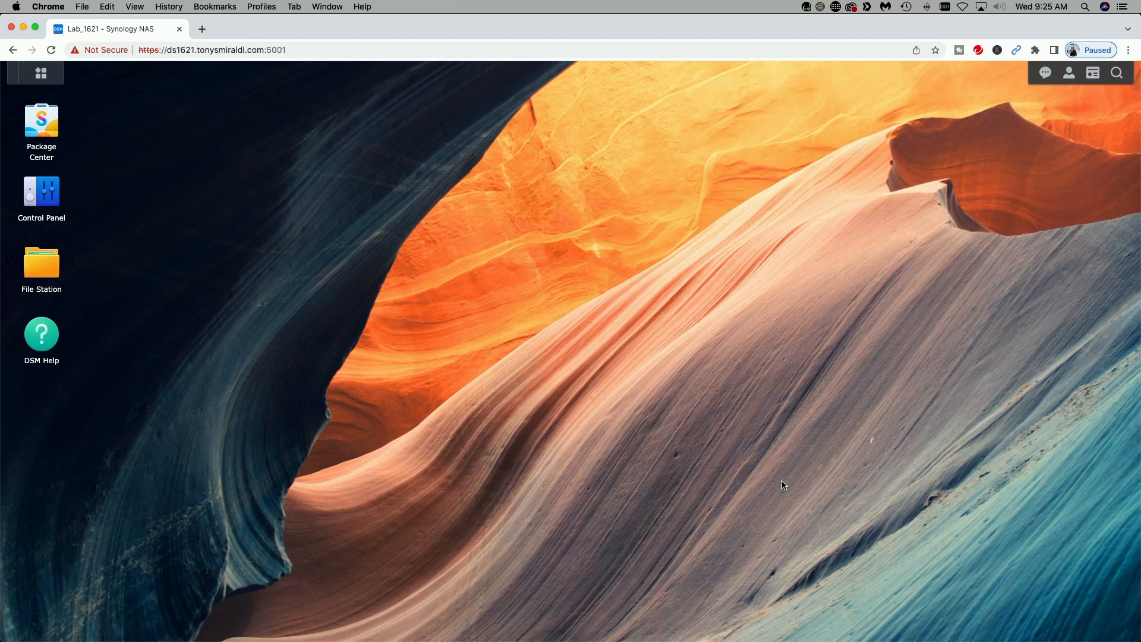
mouse_move(979, 166)
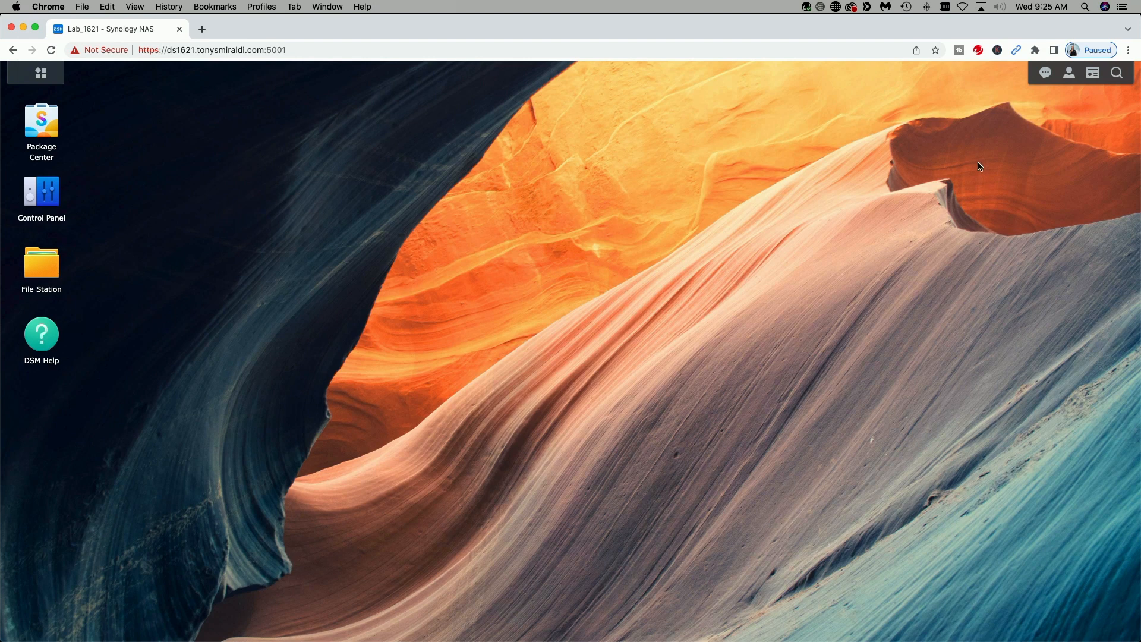
click(1069, 72)
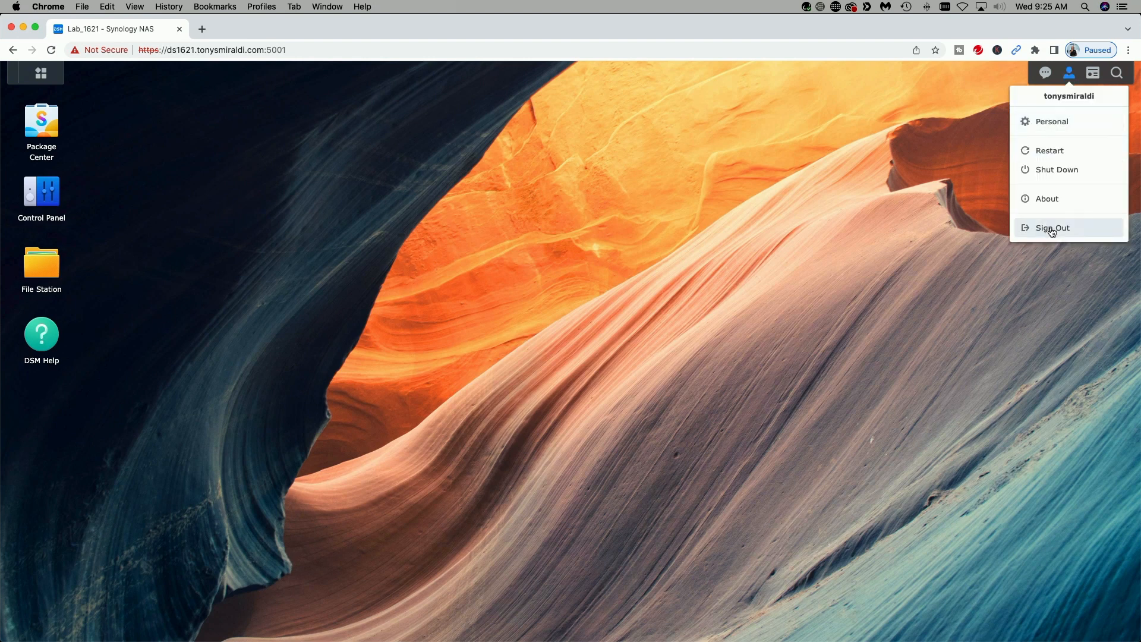
click(1051, 228)
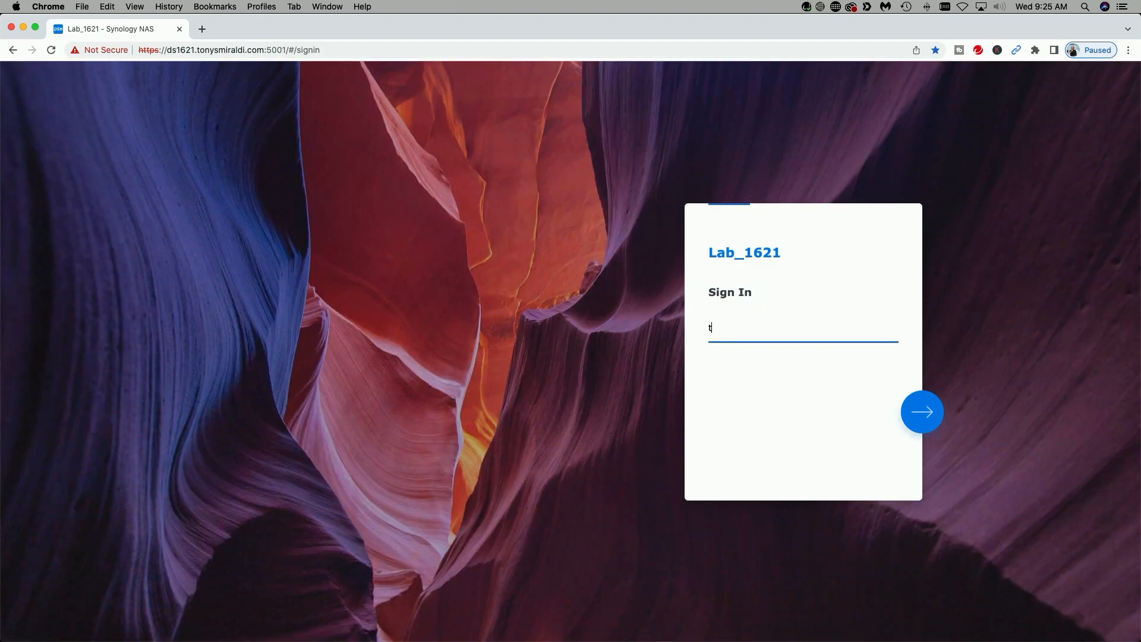
text(onysmiraldi)
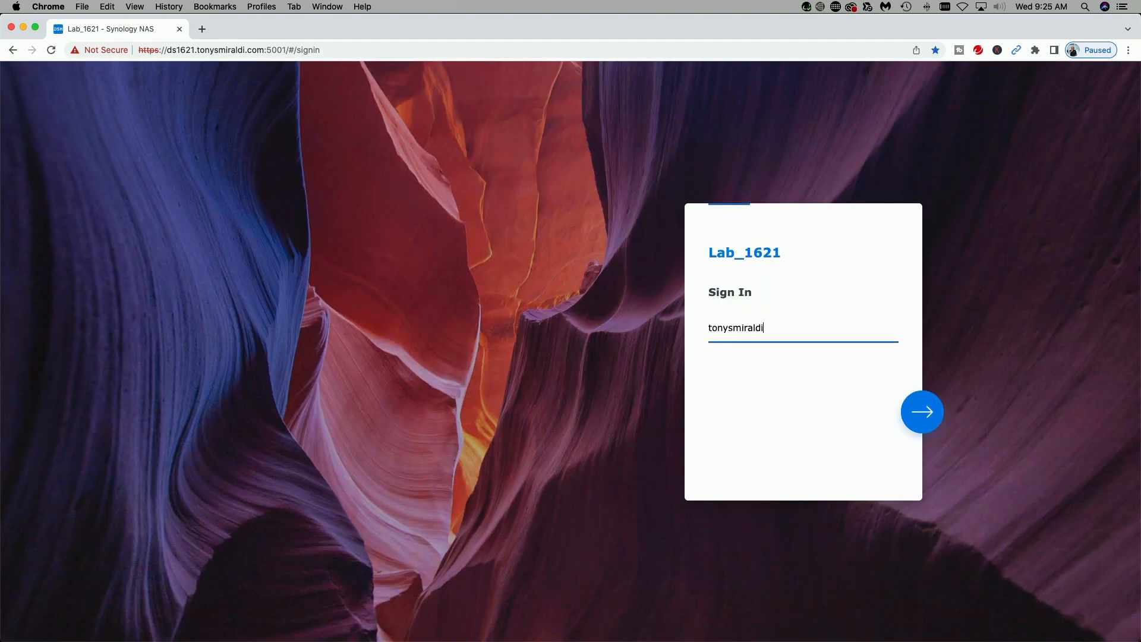
click(922, 412)
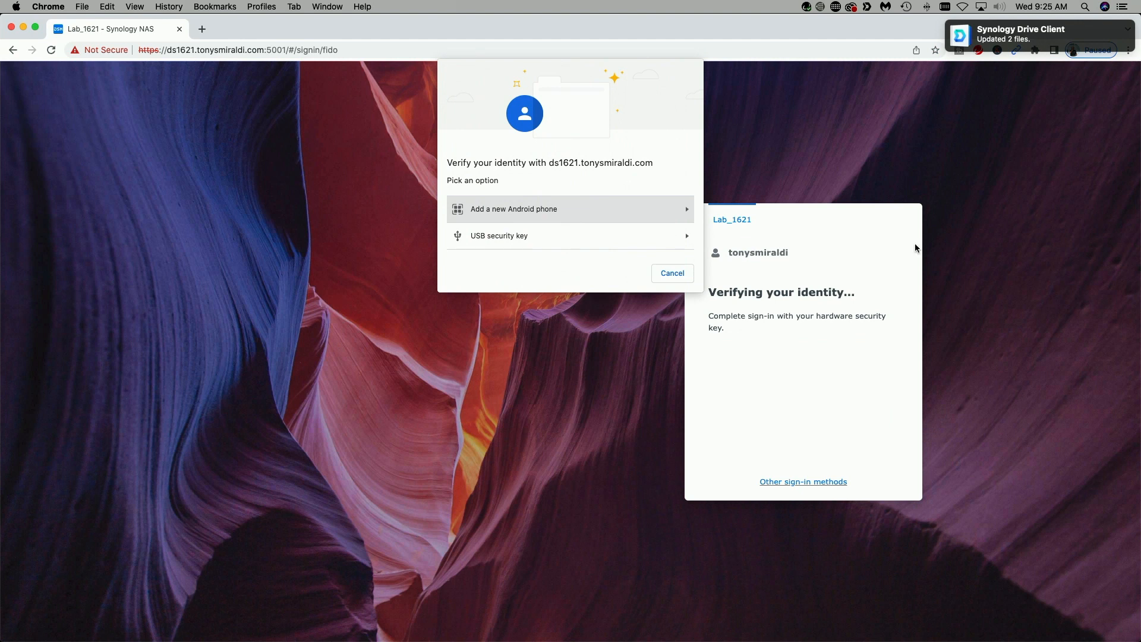
click(498, 236)
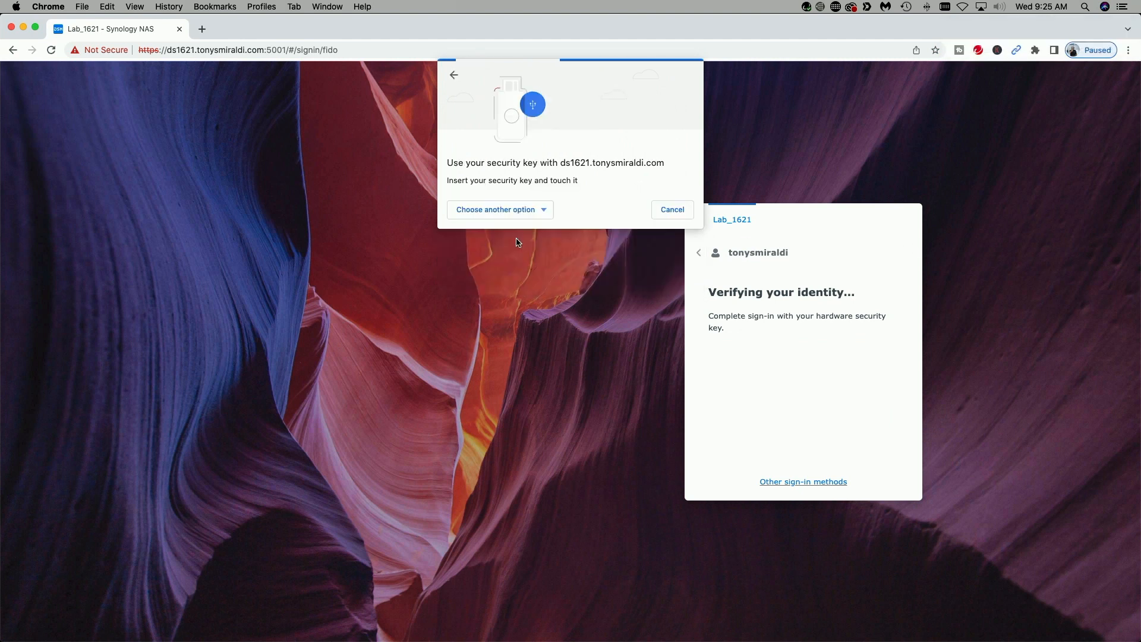